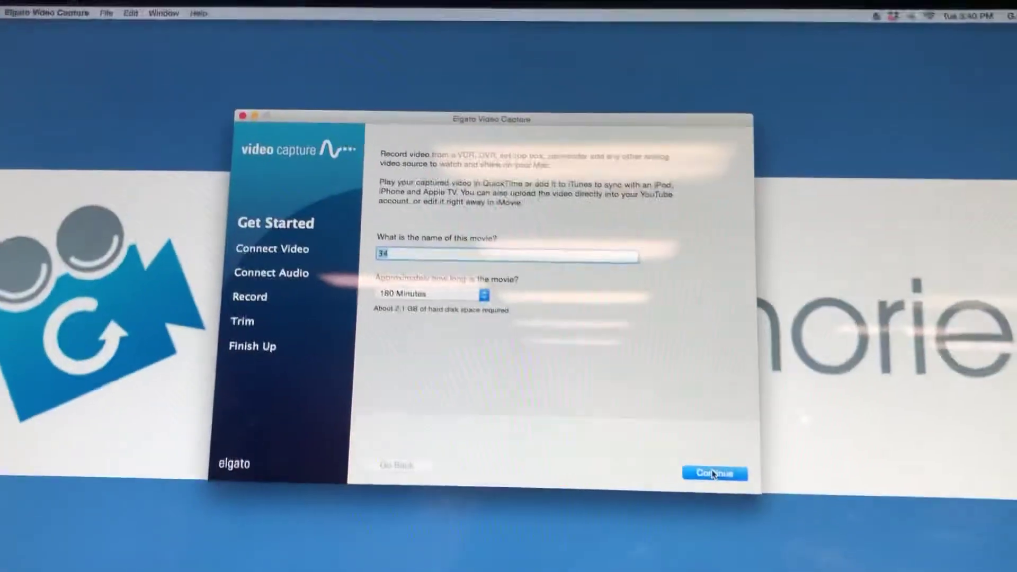
# - Continue past the Get Started screen with movie '34' at 180 minutes to the Connect Video live preview
pyautogui.click(715, 473)
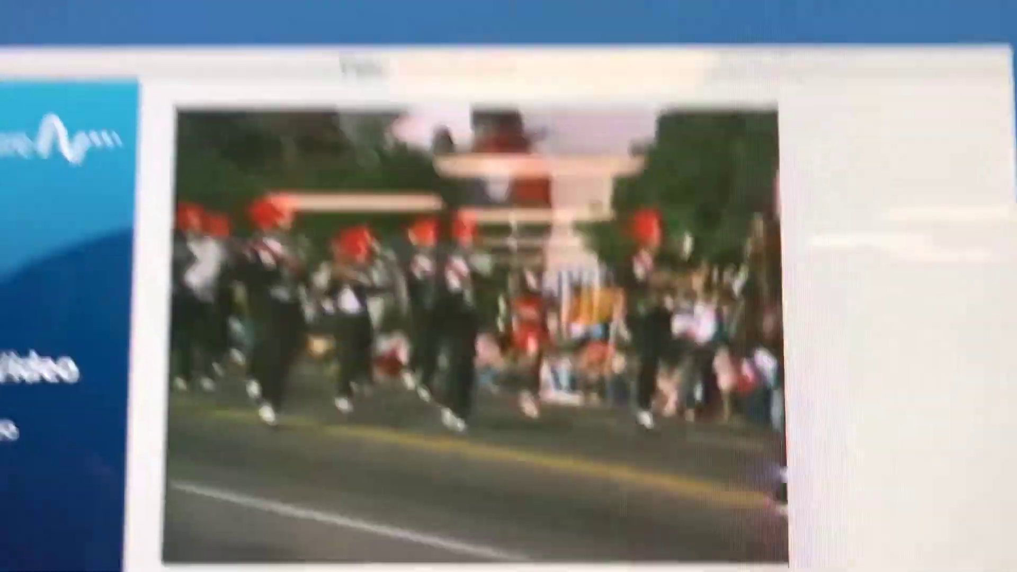